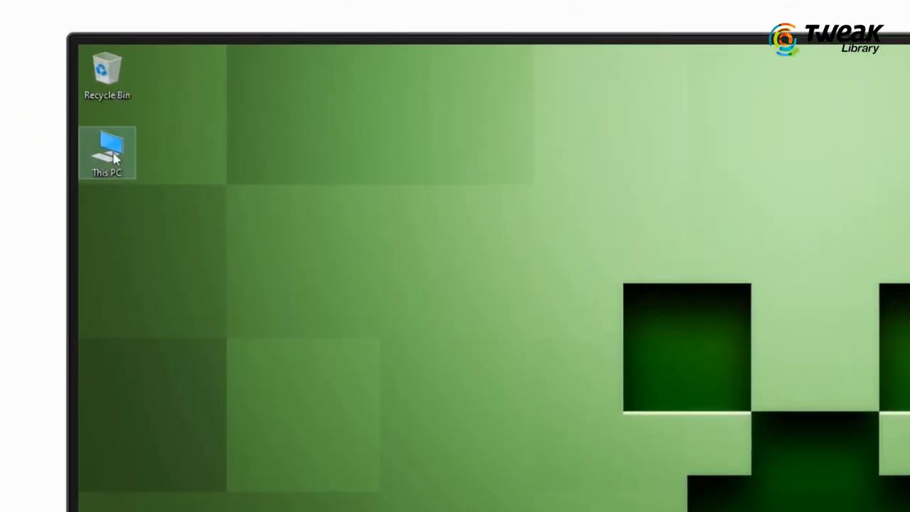
Open This PC from the desktop to list the drives, including KINGSTEN (J:).
double_click(106, 149)
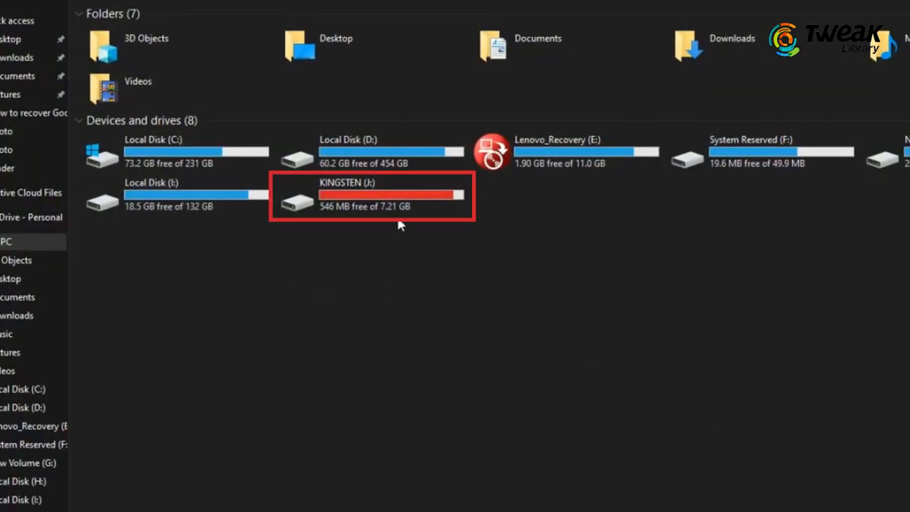
Run Error checking from the Tools tab of KINGSTEN (J:) Properties.
right_click(395, 195)
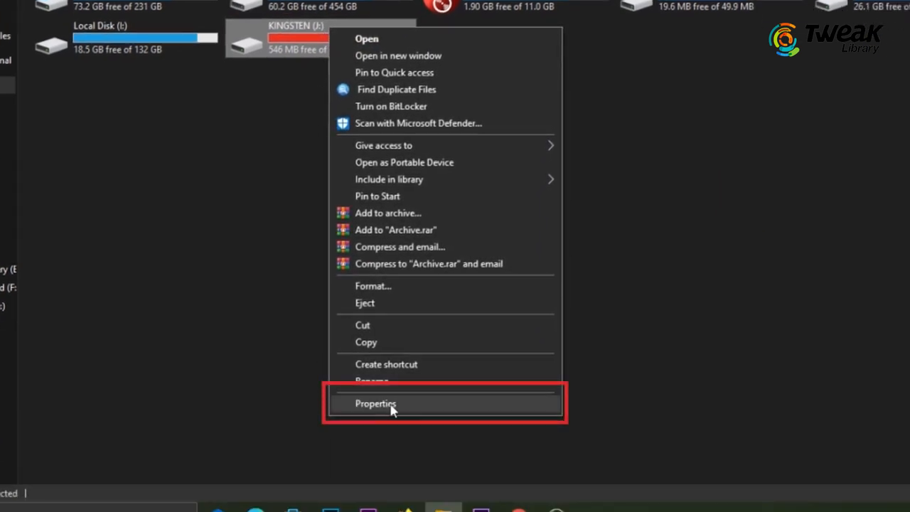
left_click(376, 403)
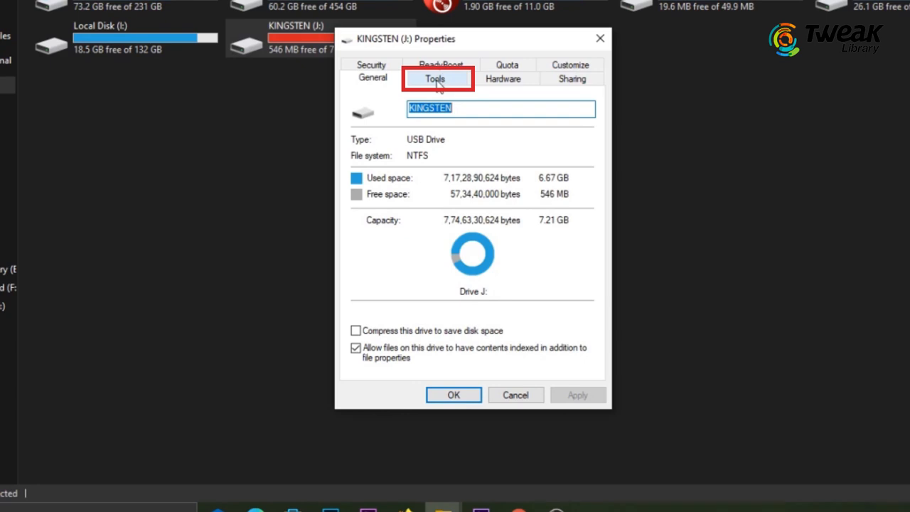
left_click(435, 78)
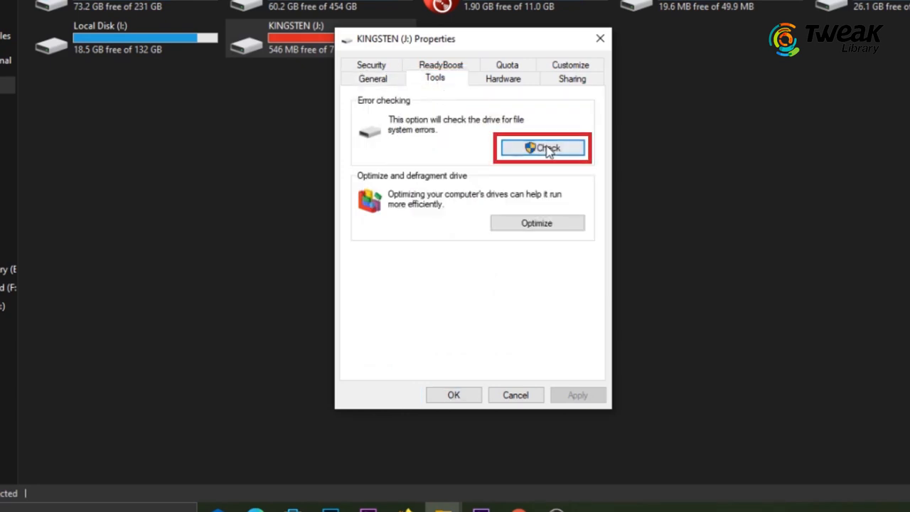
left_click(542, 147)
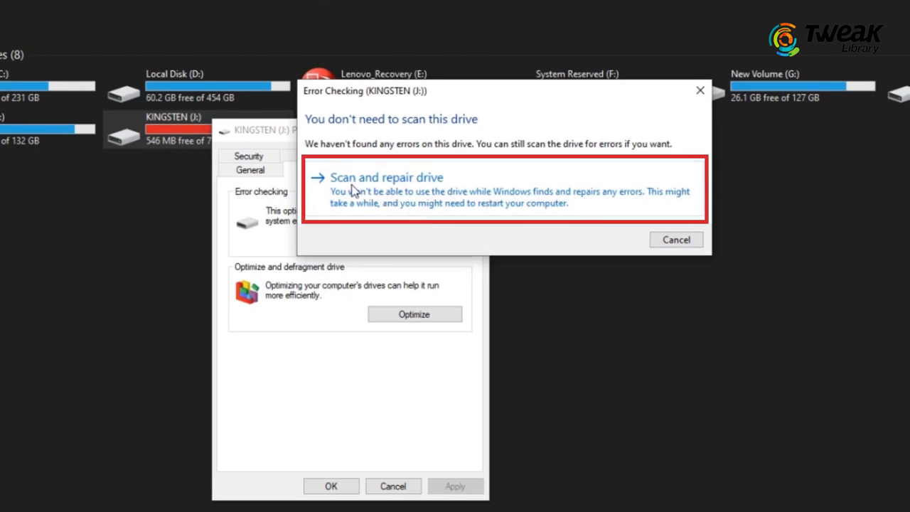
Scan and repair the KINGSTEN drive, then open Computer Management from This PC.
left_click(387, 177)
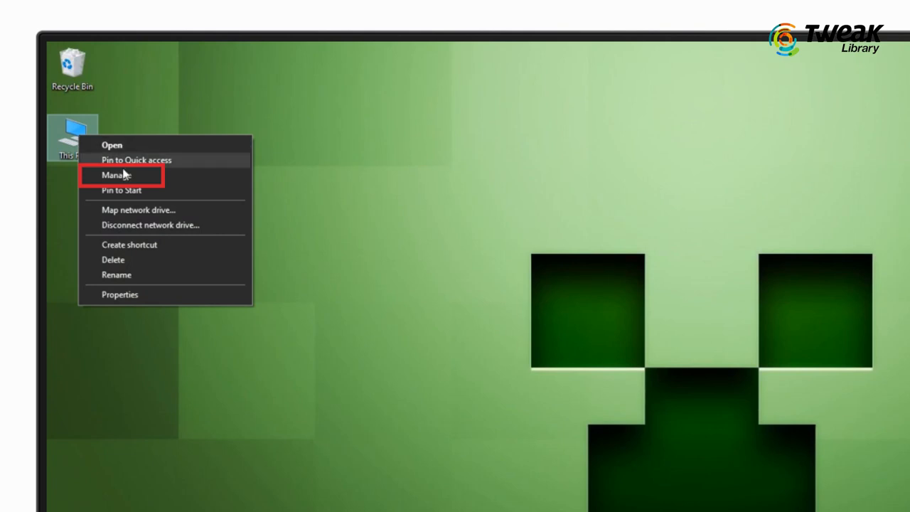
left_click(116, 175)
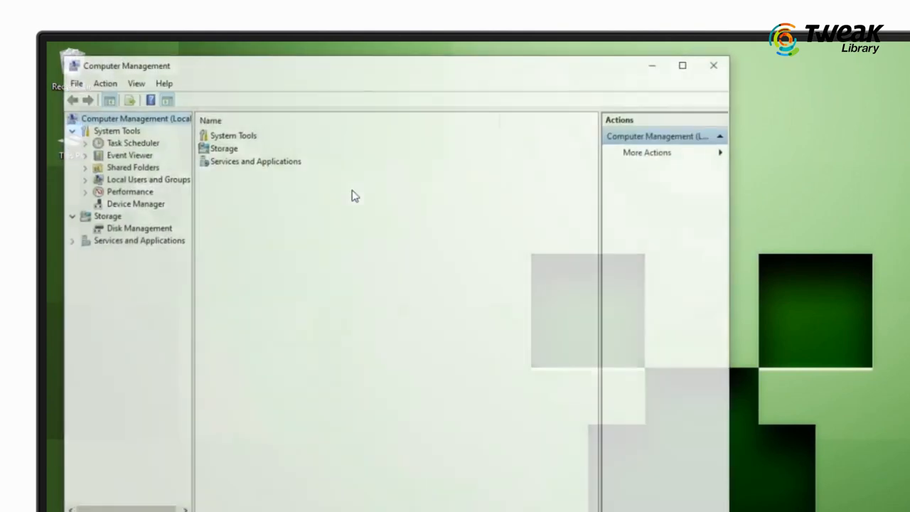
left_click(134, 203)
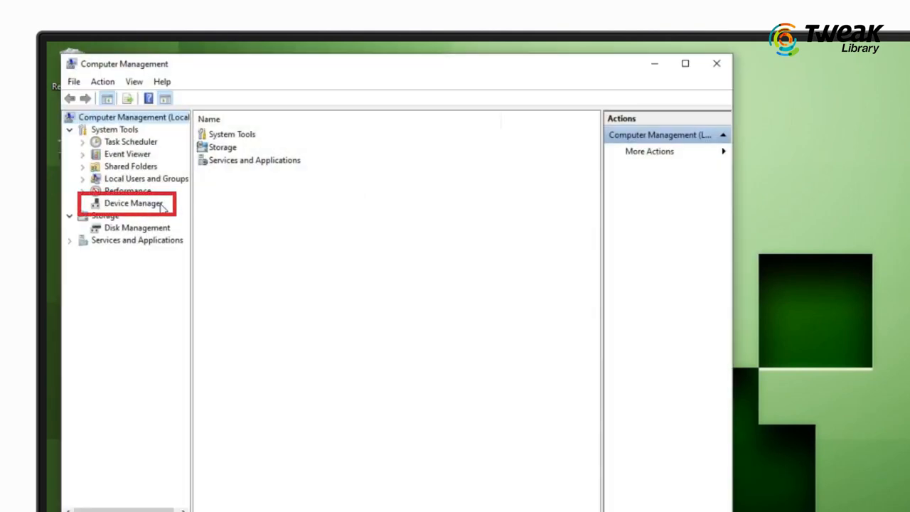
Show the Device Manager device categories and bring up options for Disk drives.
left_click(133, 203)
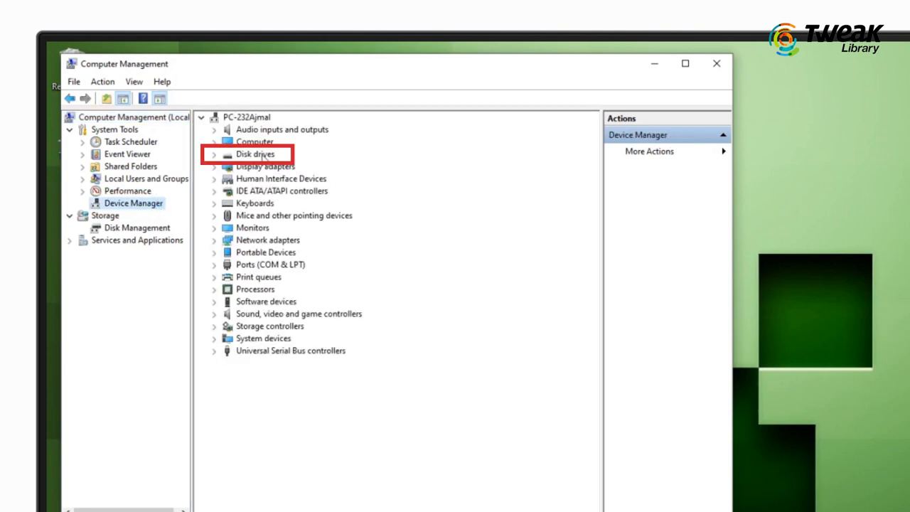
right_click(313, 166)
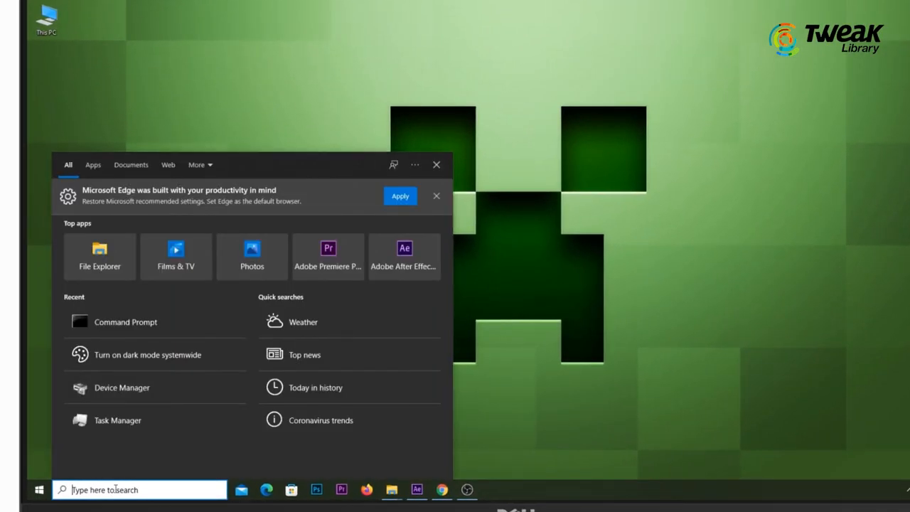
Start a taskbar search for Command Prompt.
left_click(124, 322)
type("chkdsk j:")
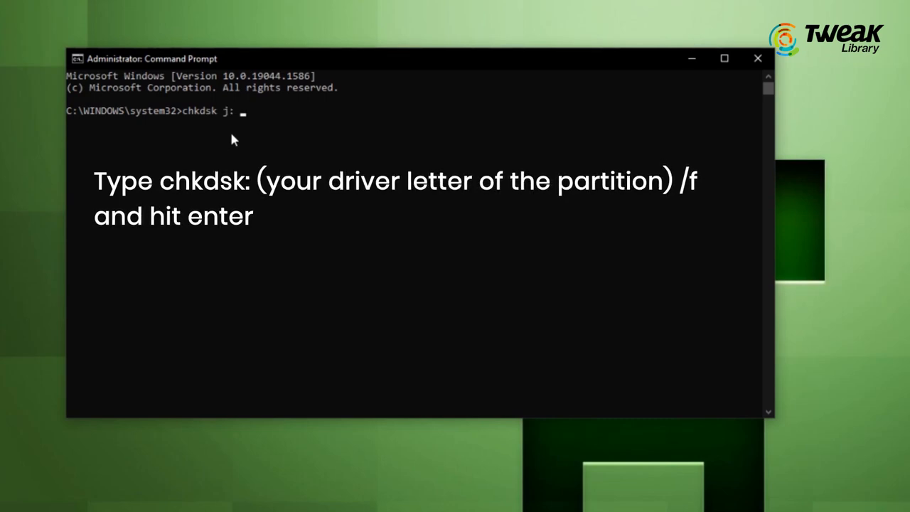
Finish the command as 'chkdsk j: /f' in the administrator prompt.
type("/f")
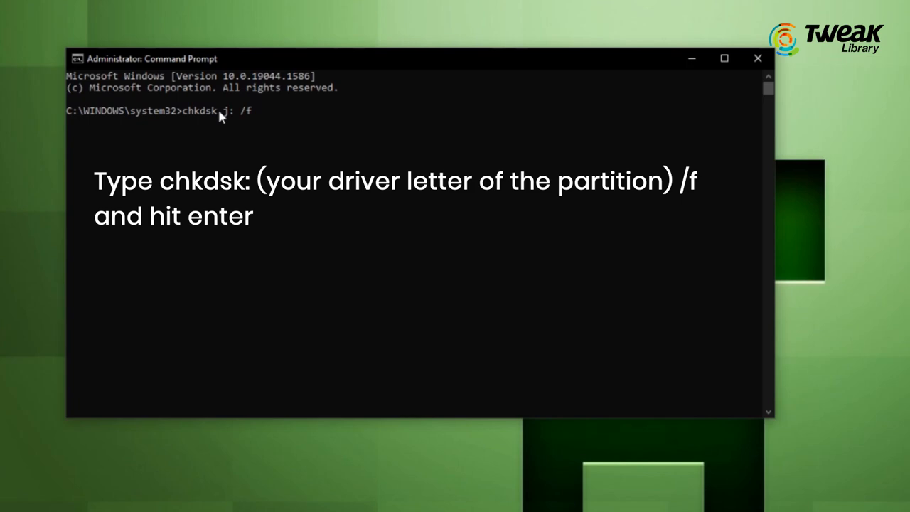